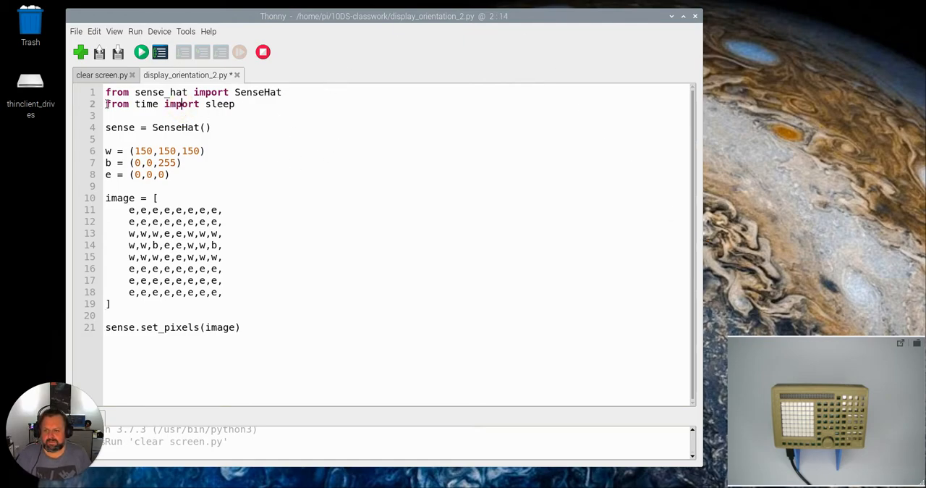
Step: Run display_orientation_2.py so the eye image shows on the Sense HAT
{"action": "key", "text": "Return"}
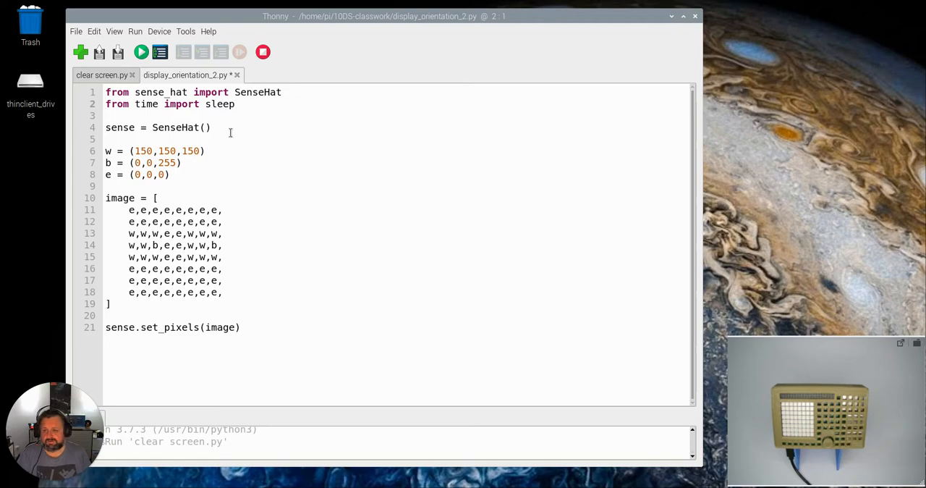
{"action": "left_click", "coordinate": [105, 105]}
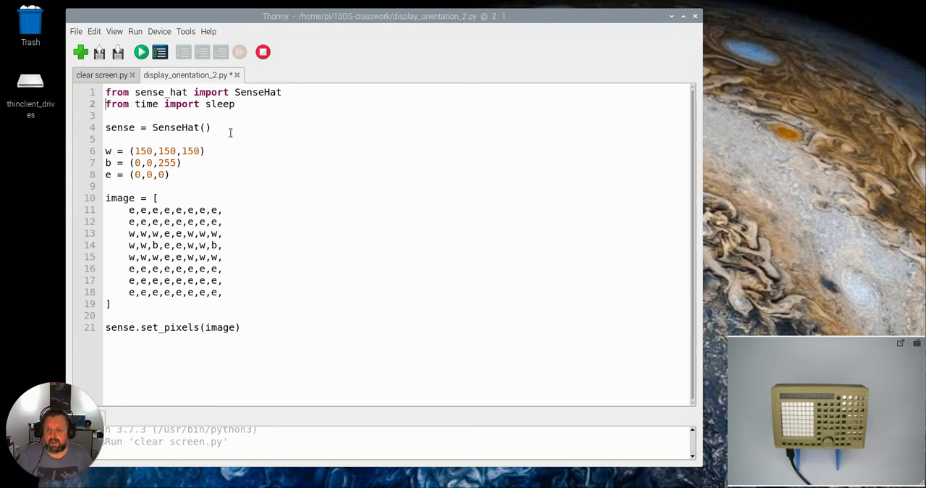
{"action": "mouse_move", "coordinate": [205, 180]}
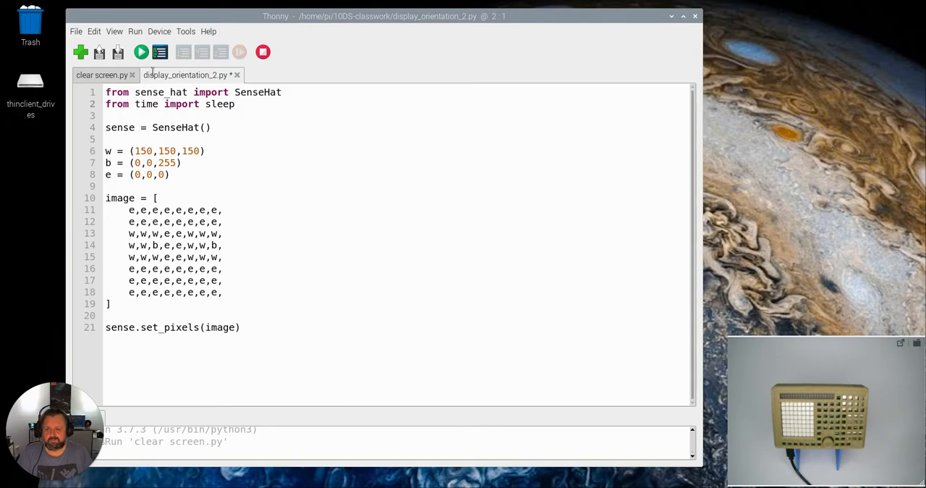
{"action": "left_click", "coordinate": [142, 53]}
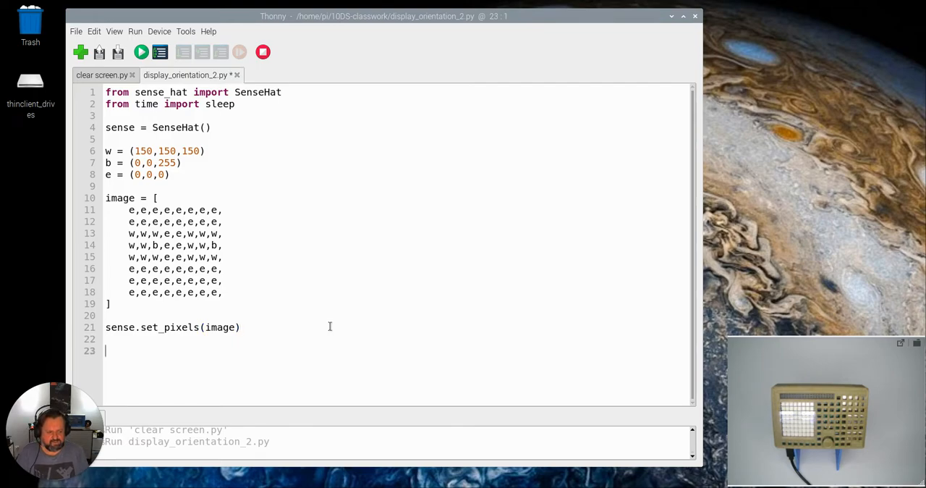
Step: Start a while True loop whose first line waits with sleep(1)
{"action": "type", "text": "whi"}
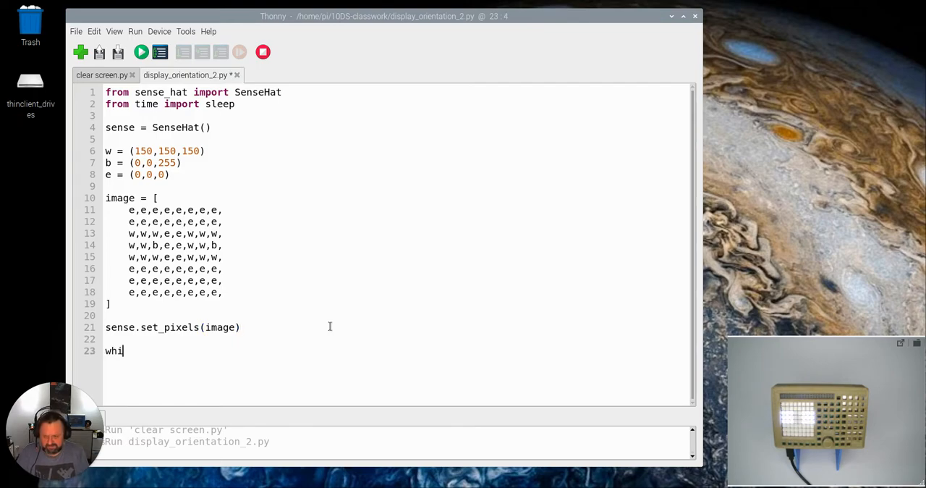
{"action": "type", "text": "le"}
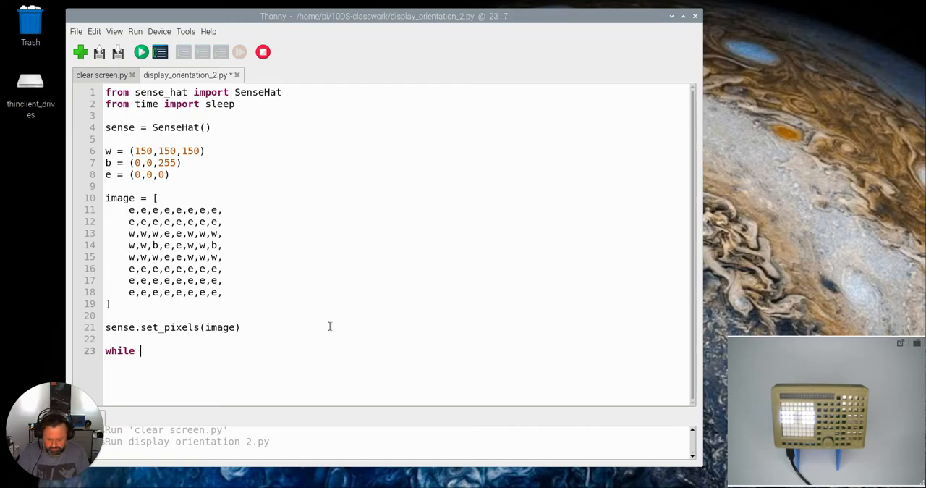
{"action": "type", "text": "True:"}
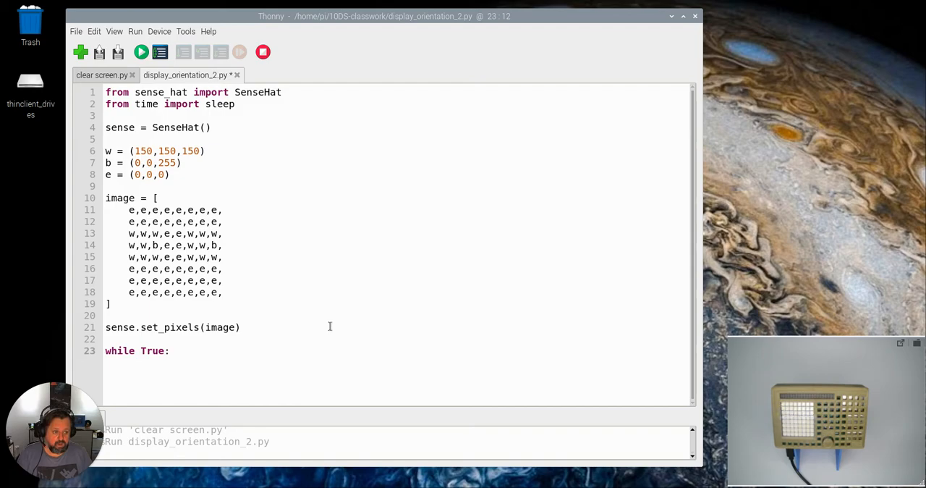
{"action": "key", "text": "Return"}
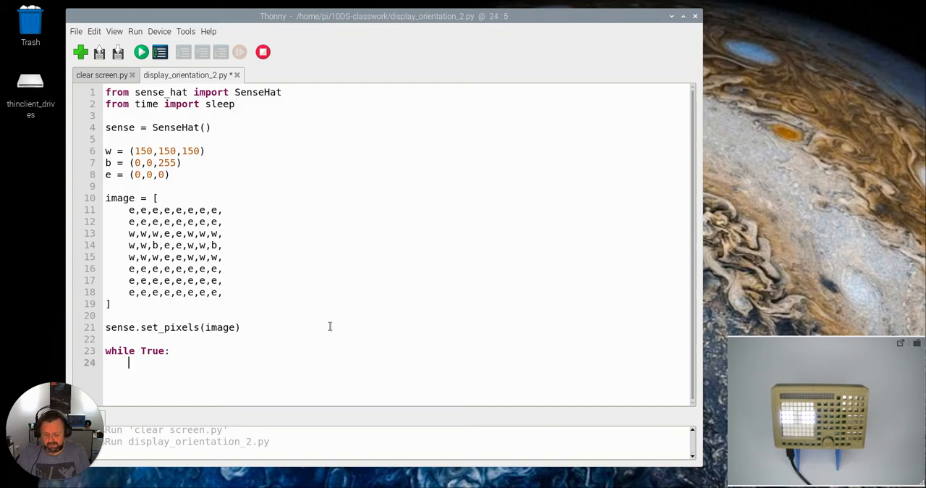
{"action": "type", "text": "spl"}
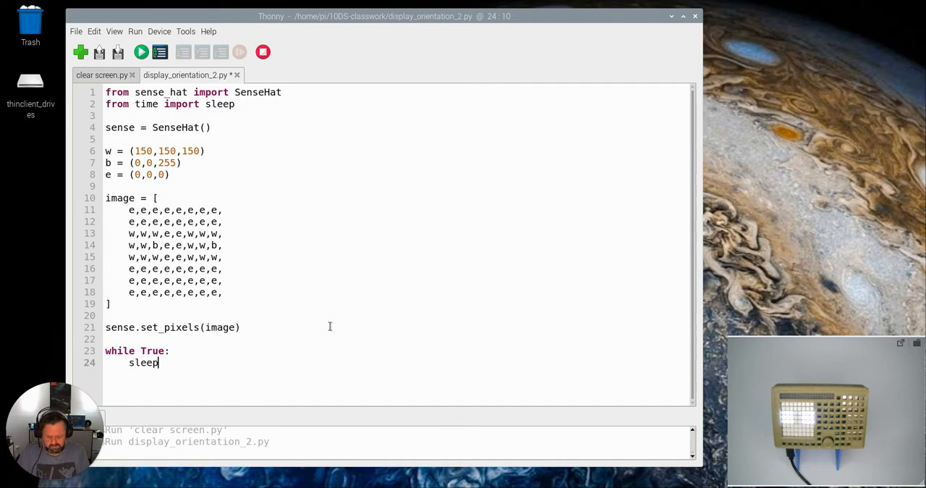
{"action": "type", "text": "(1)"}
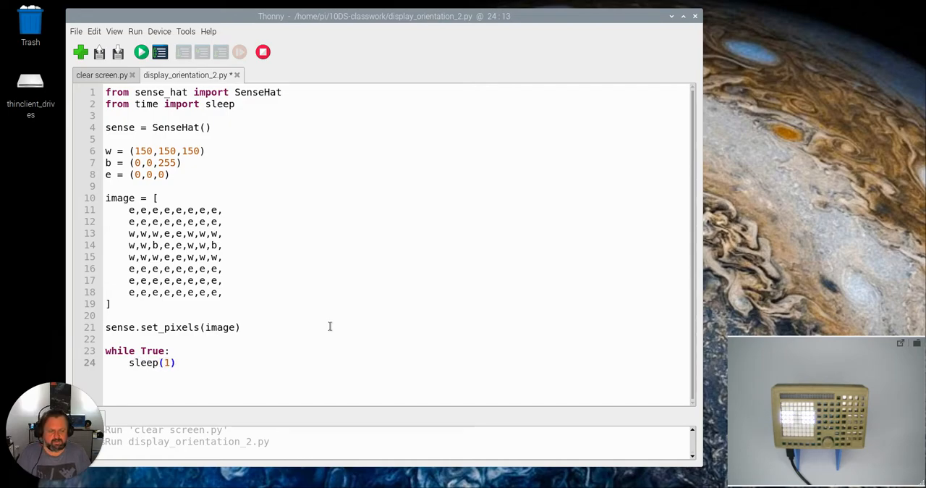
{"action": "key", "text": "Return"}
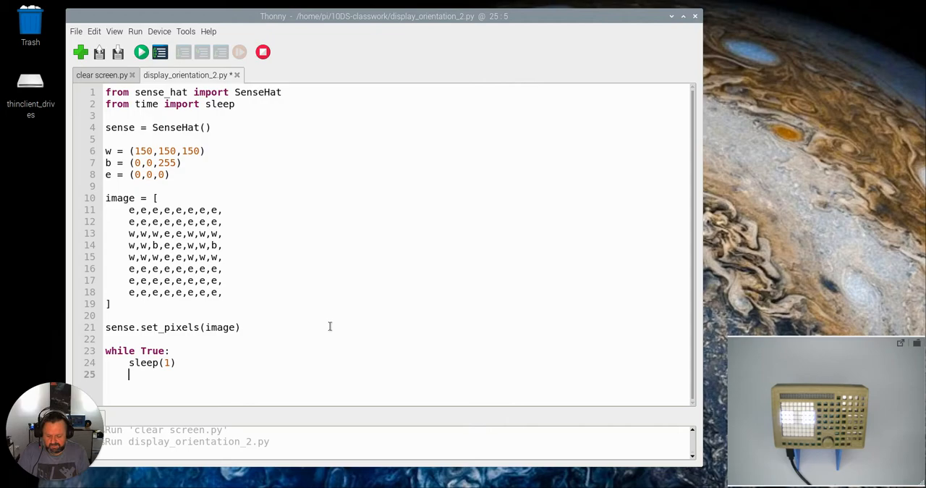
Step: Add sense.flip_h() as the loop's second line to mirror the image
{"action": "type", "text": "sense"}
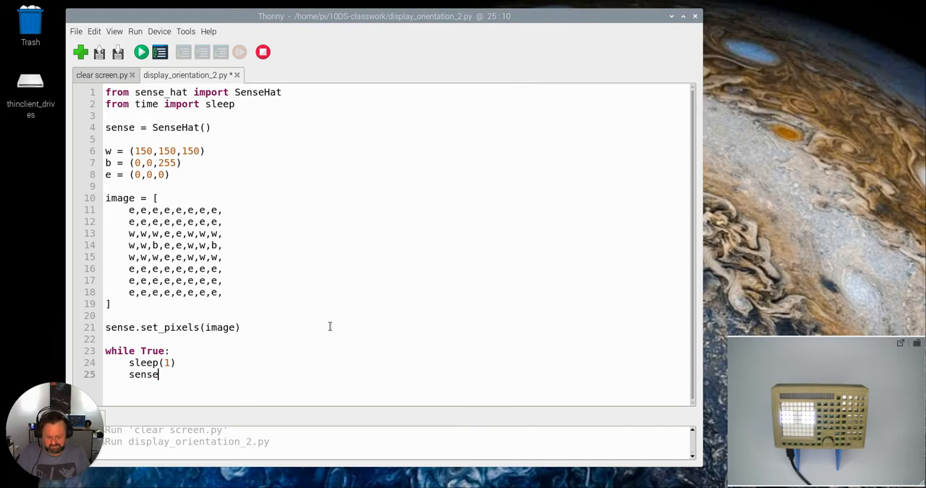
{"action": "type", "text": ".flip"}
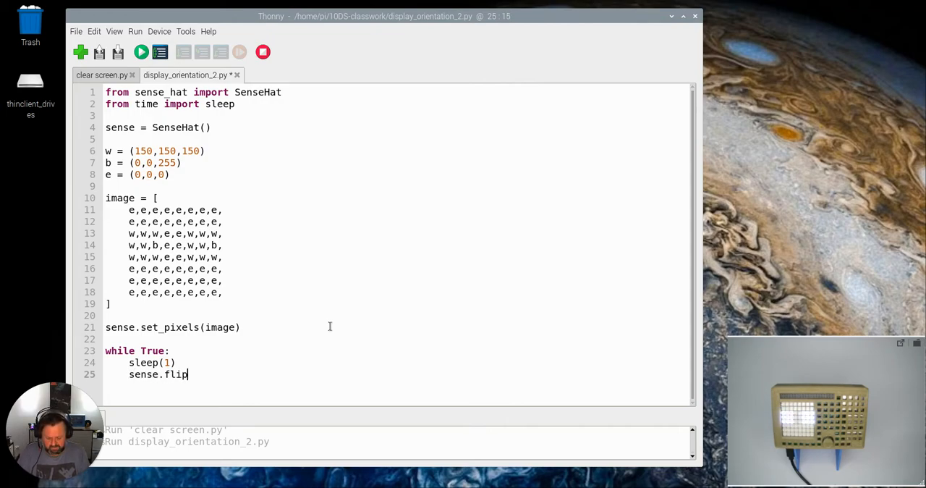
{"action": "type", "text": "_h"}
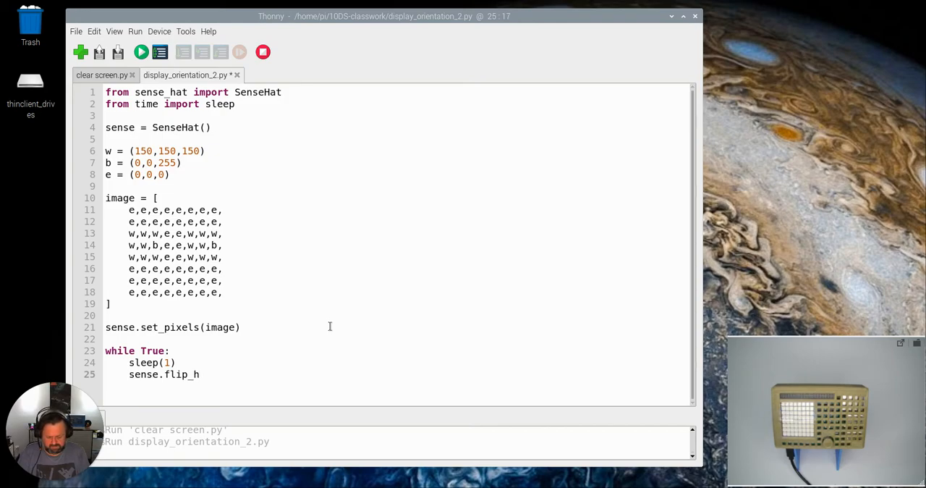
{"action": "type", "text": "()"}
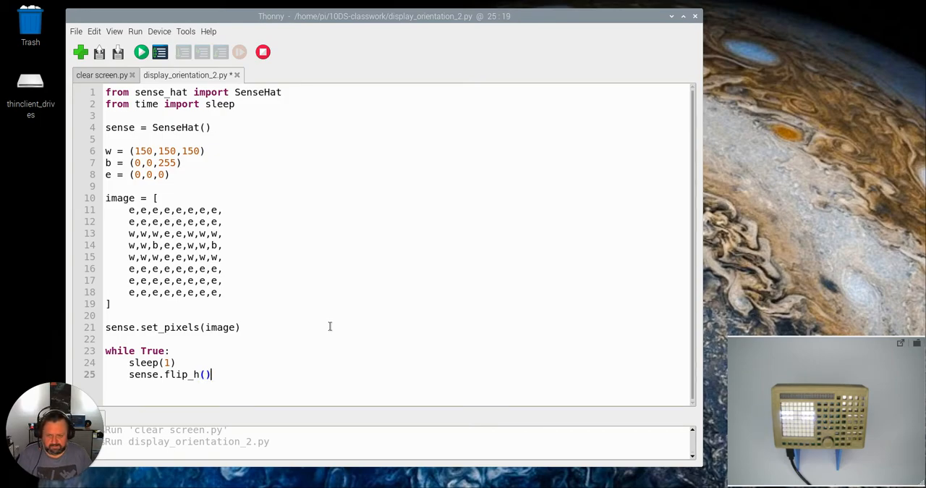
{"action": "mouse_move", "coordinate": [472, 393]}
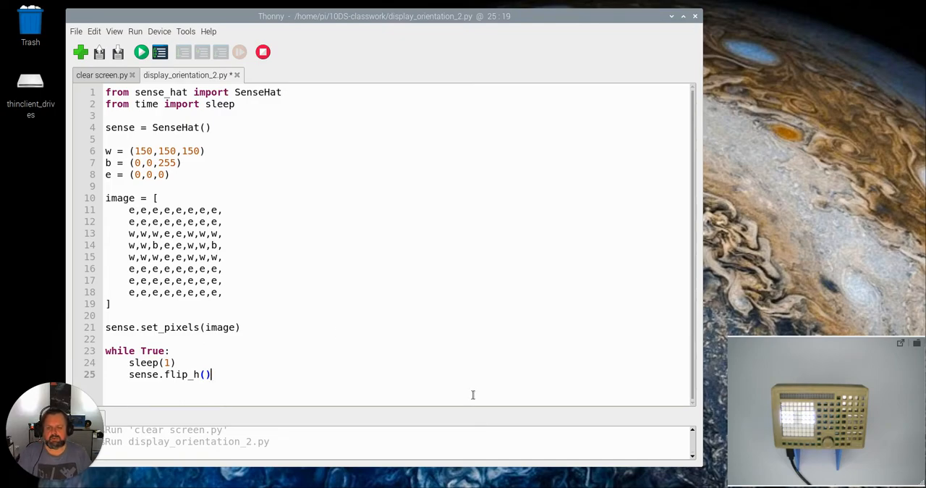
{"action": "mouse_move", "coordinate": [339, 373]}
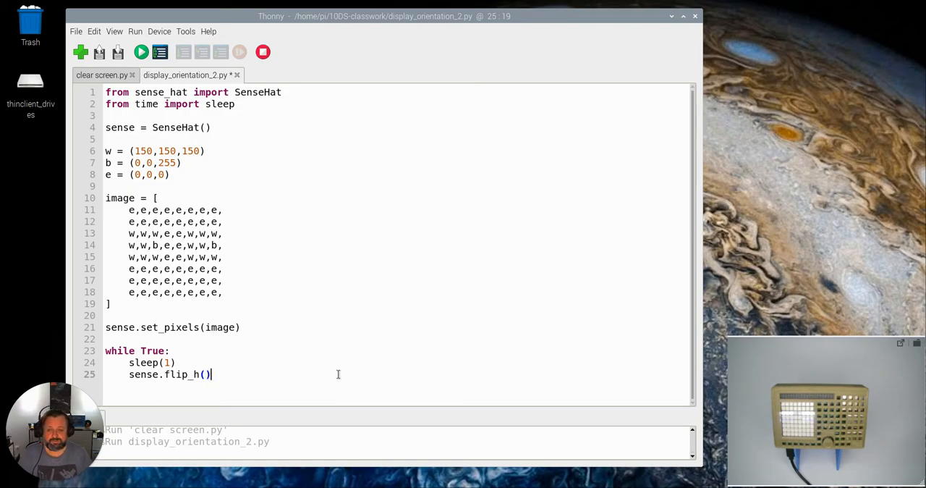
{"action": "mouse_move", "coordinate": [183, 58]}
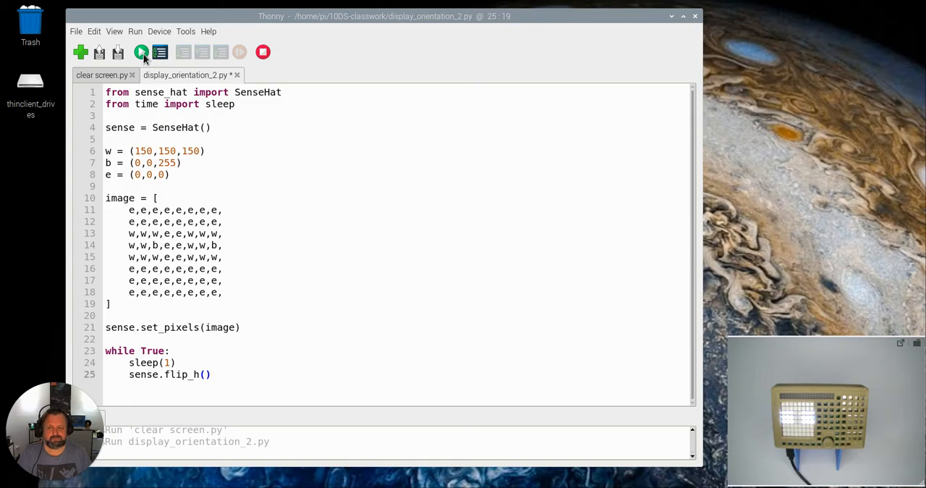
{"action": "mouse_move", "coordinate": [142, 52]}
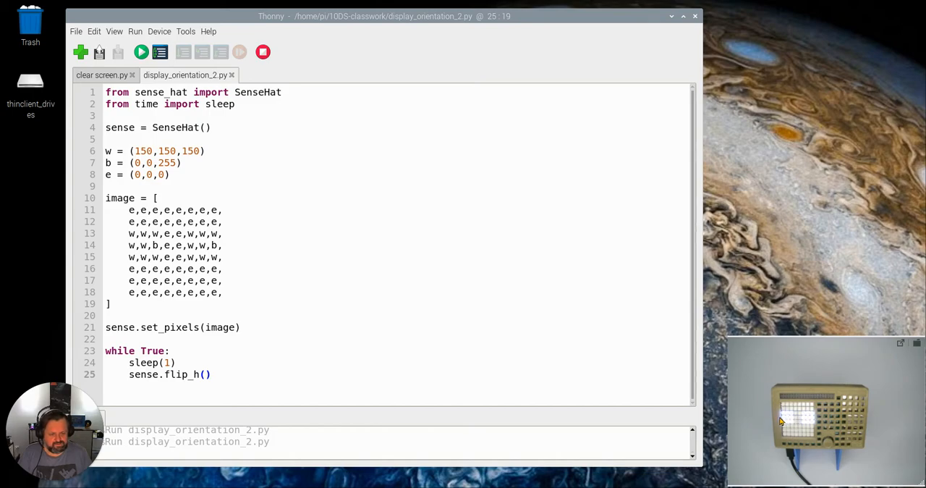
{"action": "mouse_move", "coordinate": [809, 422]}
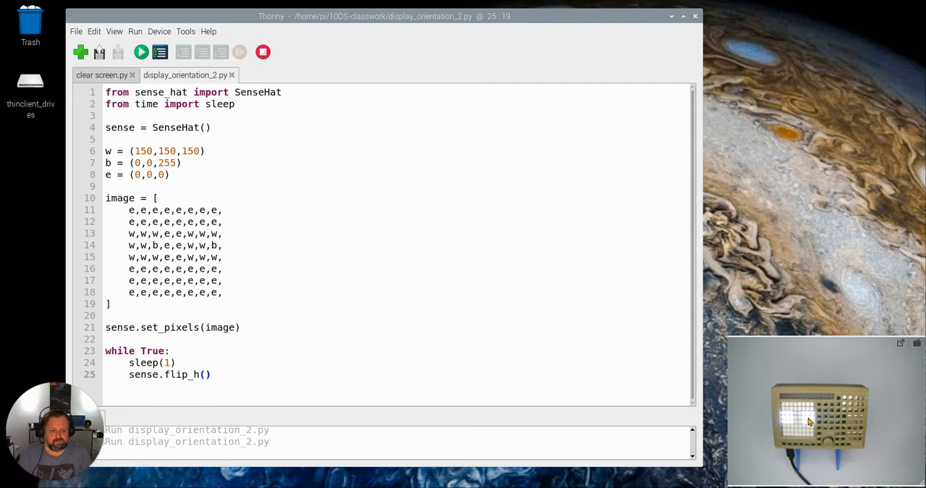
{"action": "mouse_move", "coordinate": [769, 402]}
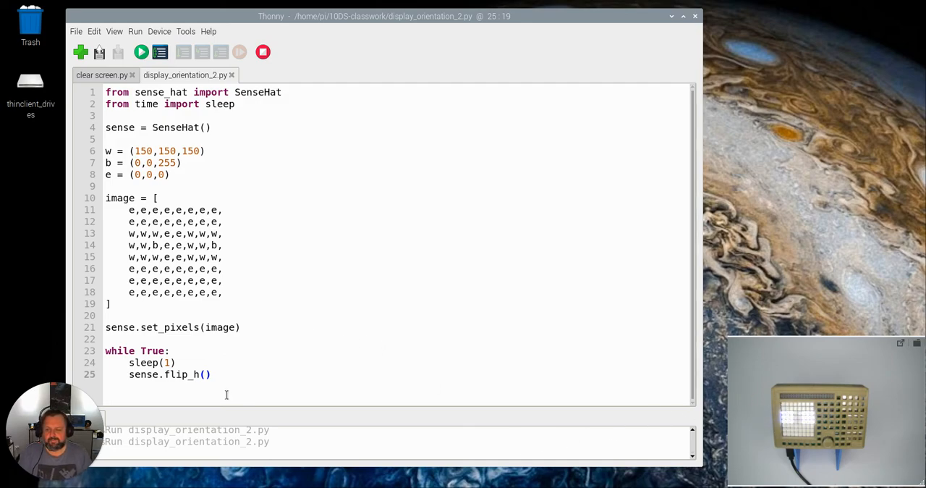
Step: Run the updated script so the eye flips horizontally every second
{"action": "left_click", "coordinate": [211, 373]}
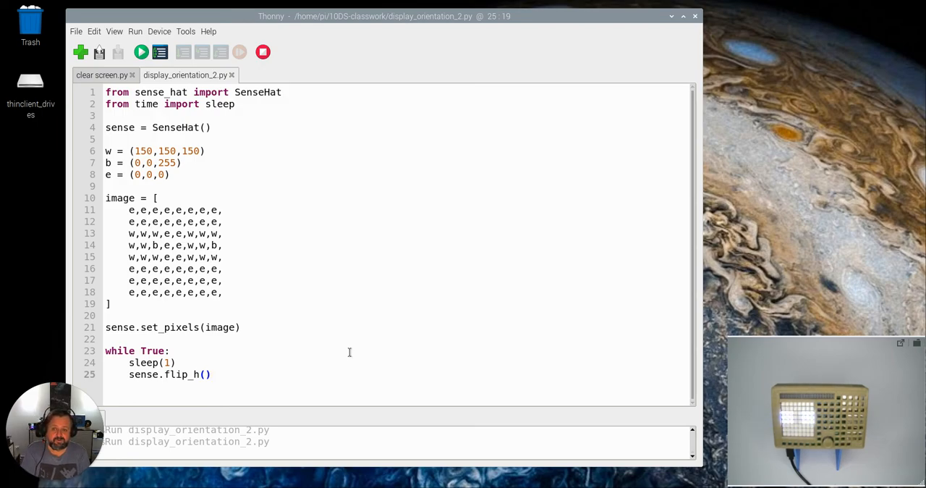
{"action": "left_click", "coordinate": [212, 373]}
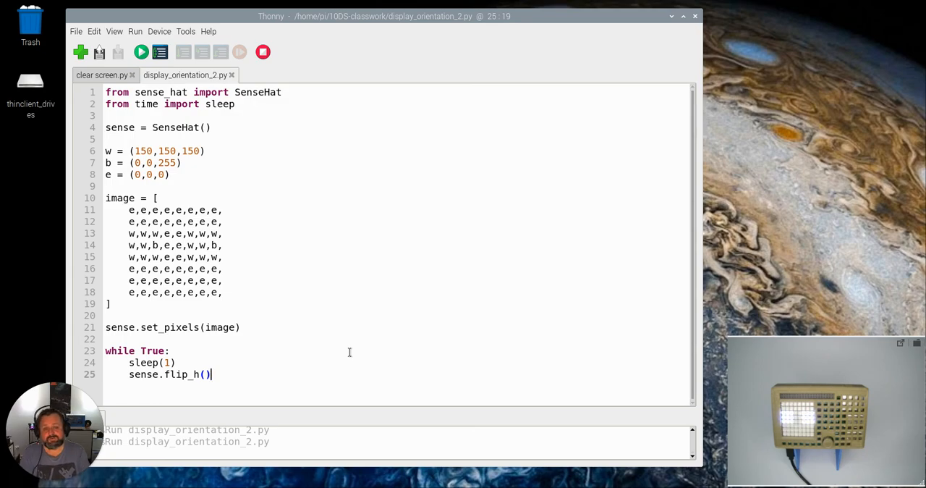